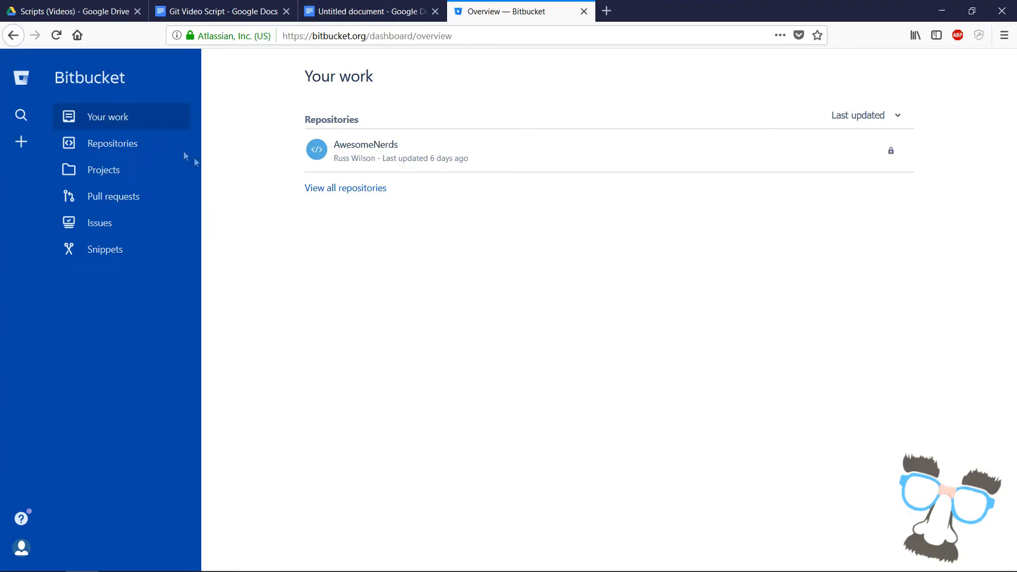
Create a new Bitbucket Git repository named 'tutorial'
{"action": "left_click", "coordinate": [22, 141]}
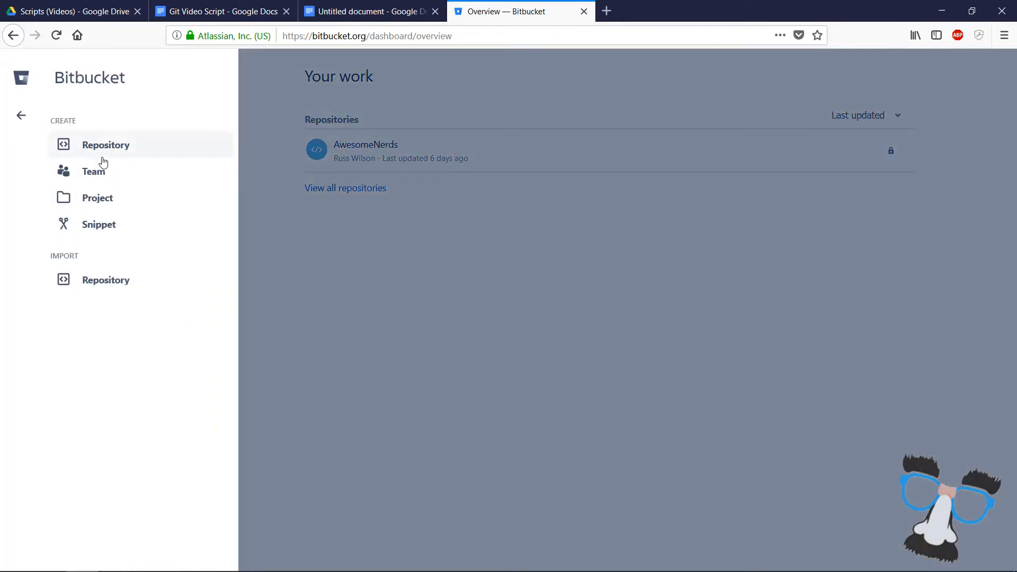
{"action": "left_click", "coordinate": [105, 144]}
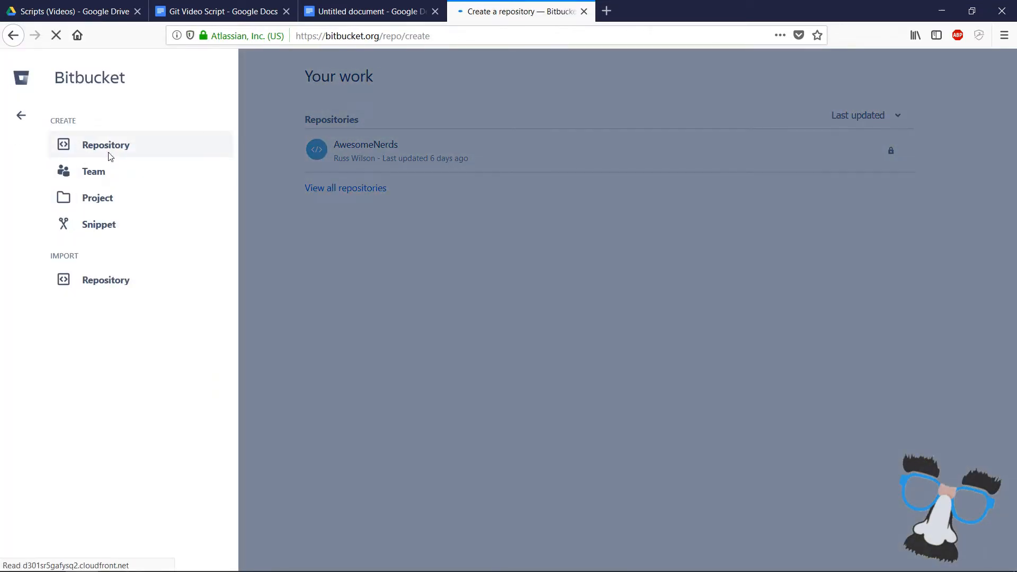
{"action": "left_click", "coordinate": [106, 144]}
{"action": "type", "text": "tutorial"}
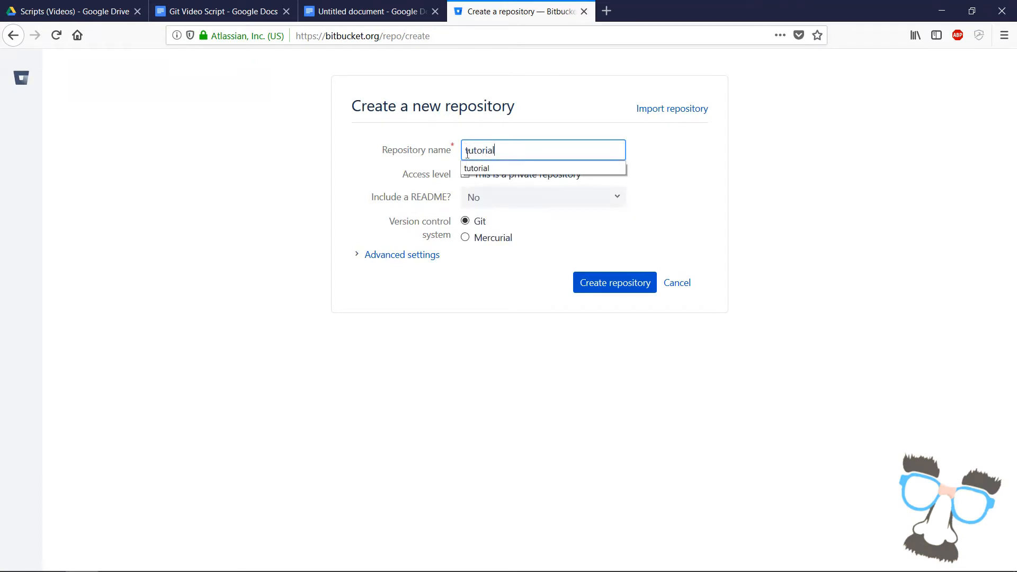
{"action": "left_click", "coordinate": [614, 282]}
{"action": "type", "text": "ftc"}
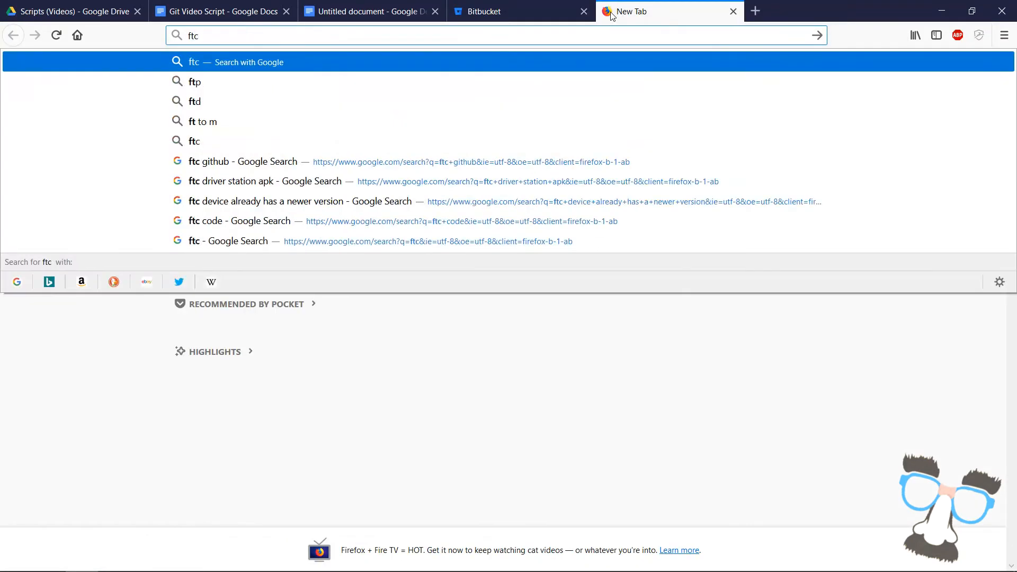
Find ftctechnh/ftc_app on GitHub via a web search and copy its HTTPS clone address
{"action": "left_click", "coordinate": [242, 161]}
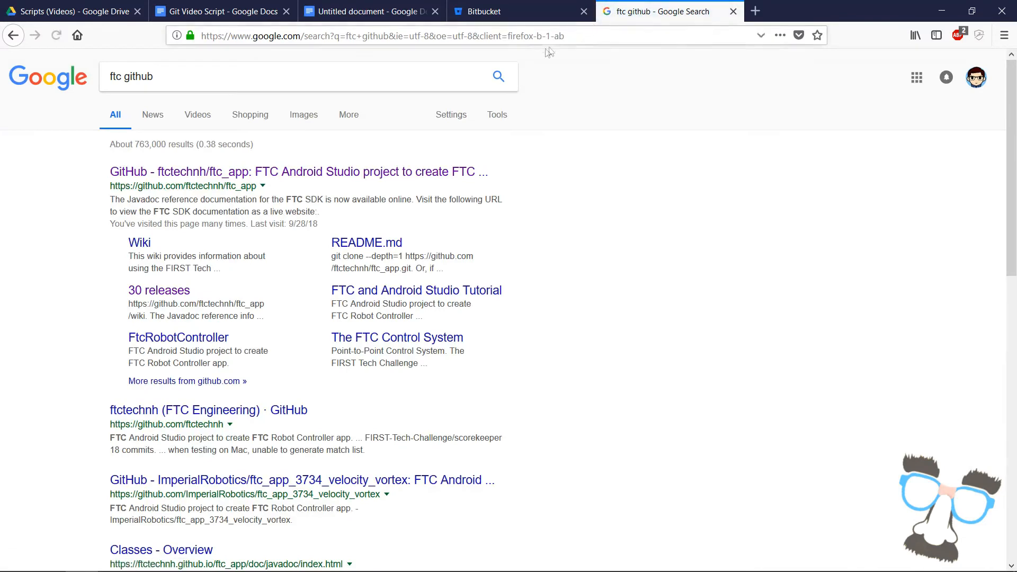
{"action": "mouse_move", "coordinate": [400, 175]}
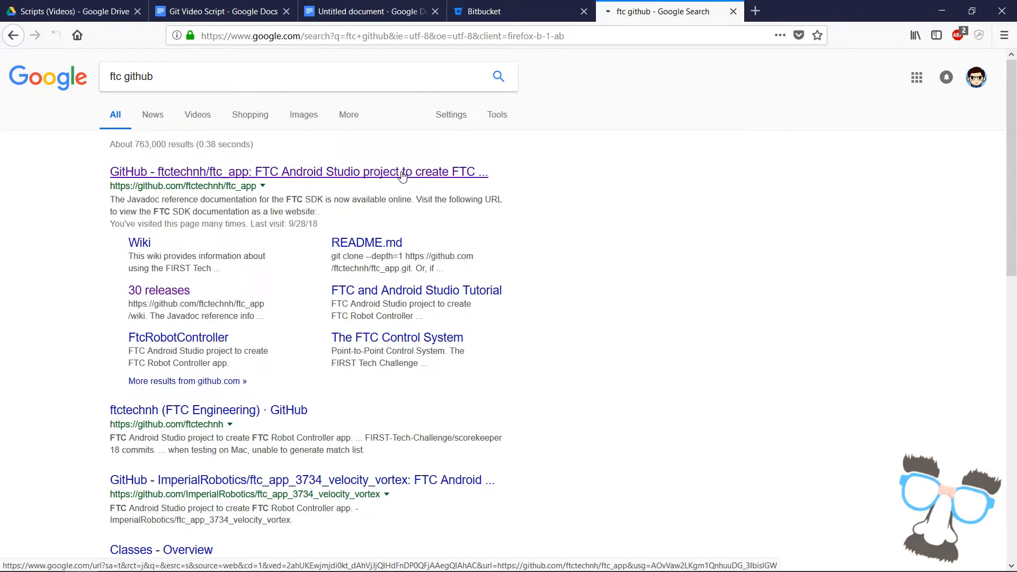
{"action": "left_click", "coordinate": [299, 171]}
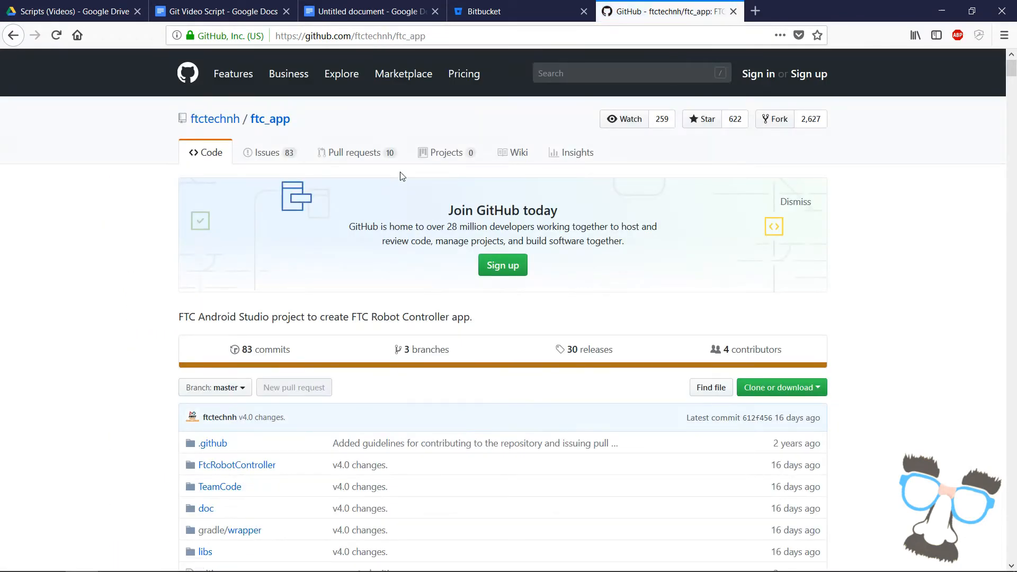
{"action": "left_click", "coordinate": [781, 388]}
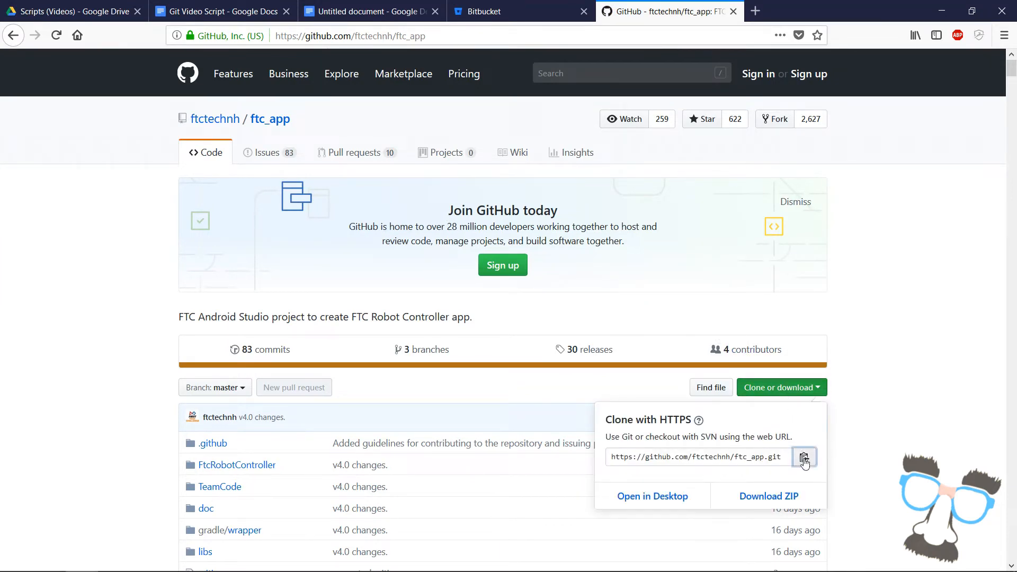
{"action": "left_click", "coordinate": [342, 558]}
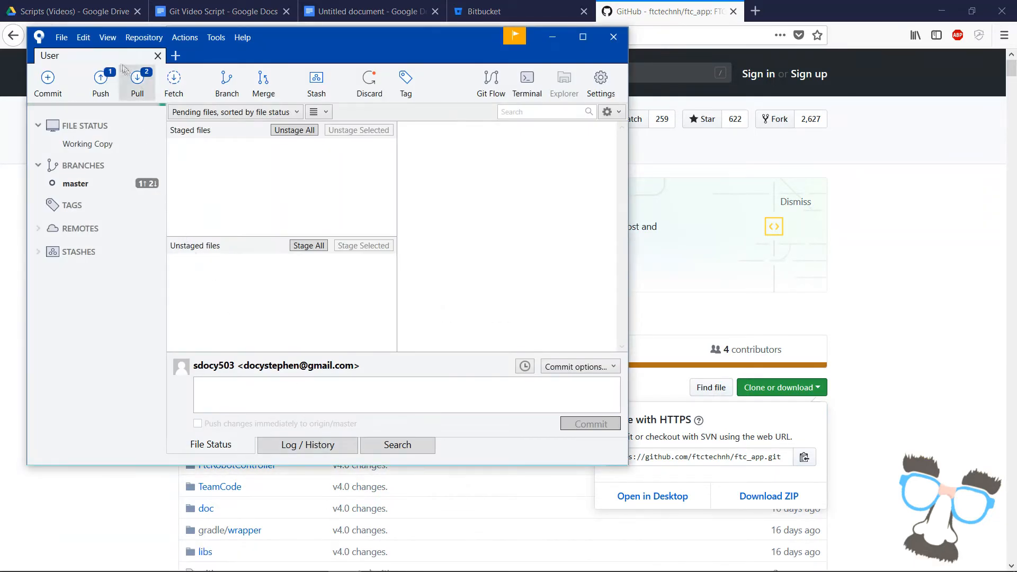
{"action": "left_click", "coordinate": [62, 39]}
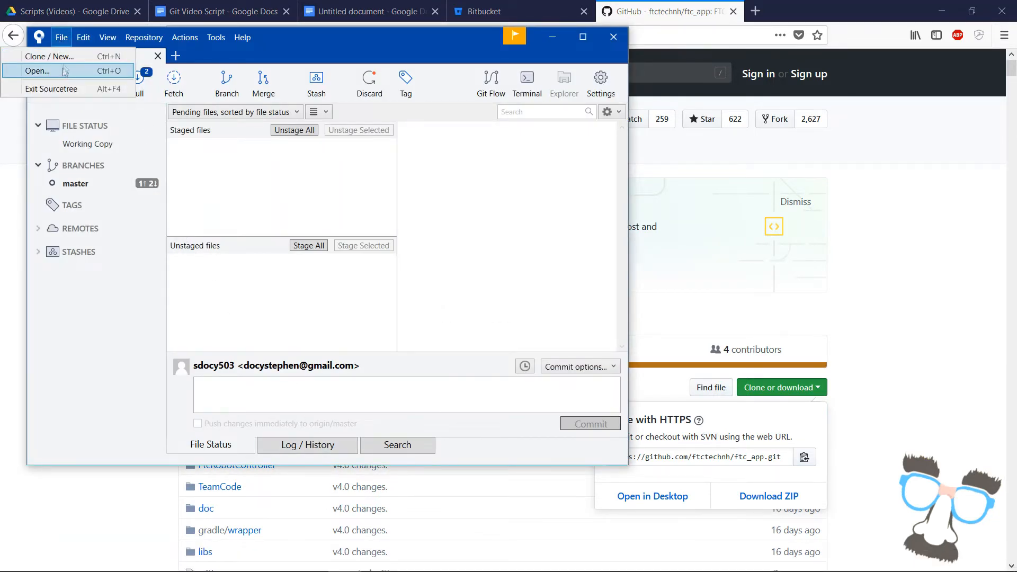
{"action": "left_click", "coordinate": [42, 57]}
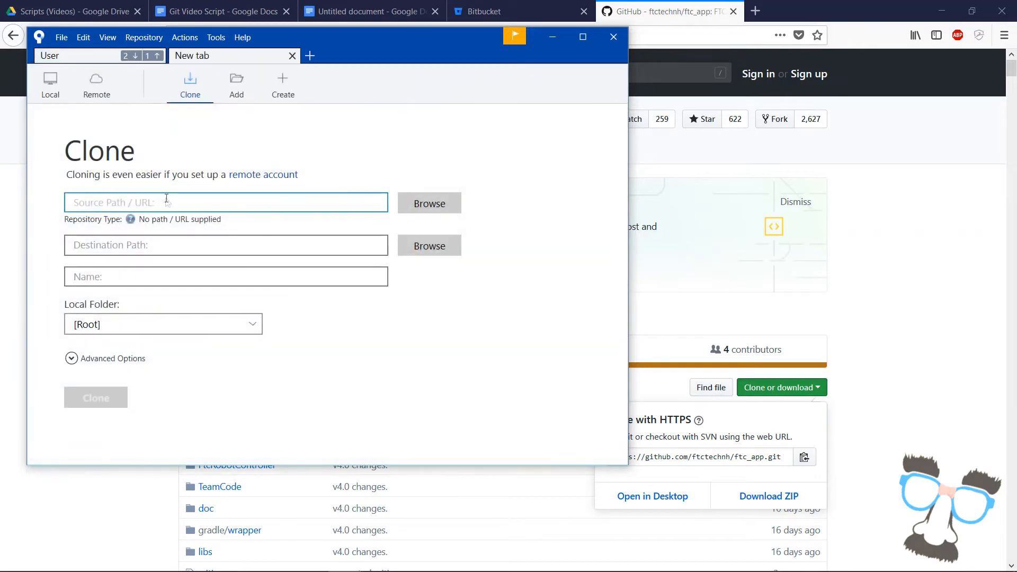
{"action": "type", "text": "https://github.com/ftctechnh/ftc_app.git"}
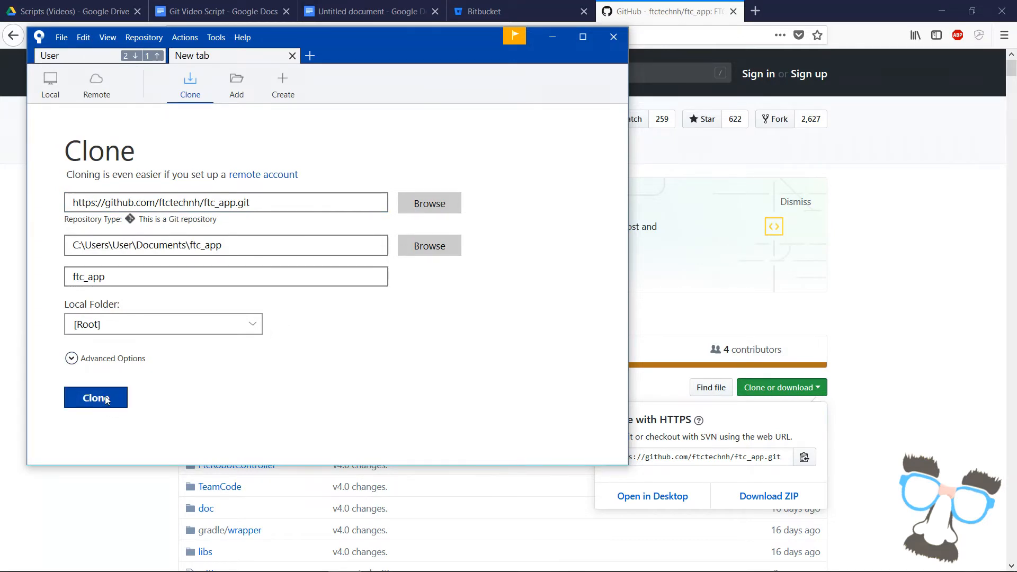
{"action": "left_click", "coordinate": [95, 397]}
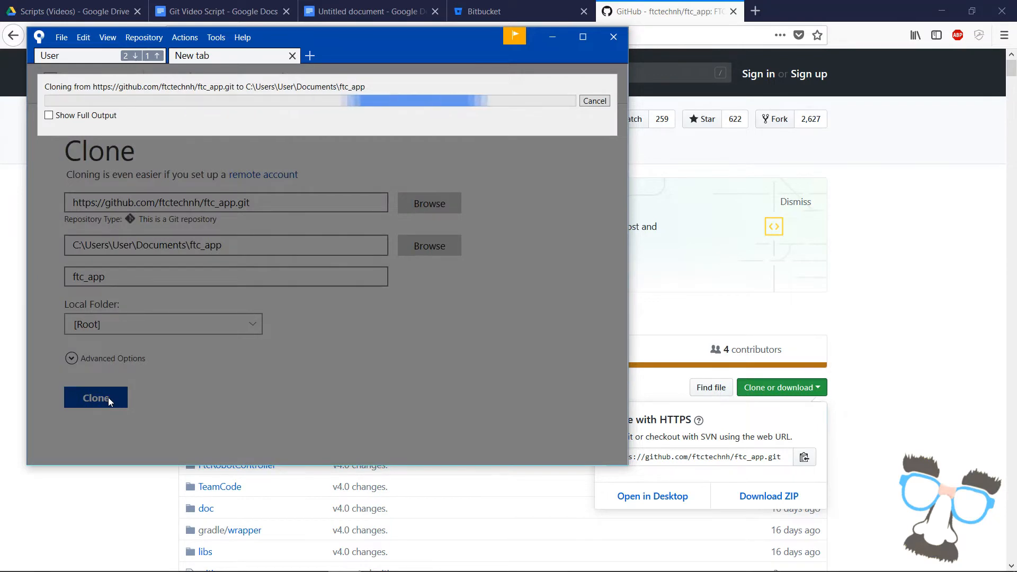
{"action": "left_click", "coordinate": [96, 397]}
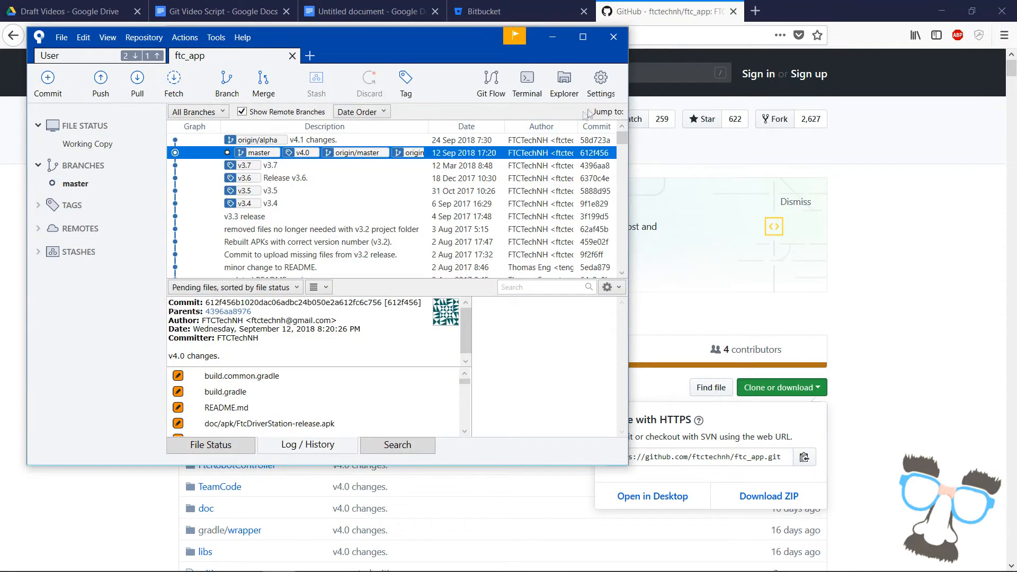
{"action": "left_click", "coordinate": [599, 79]}
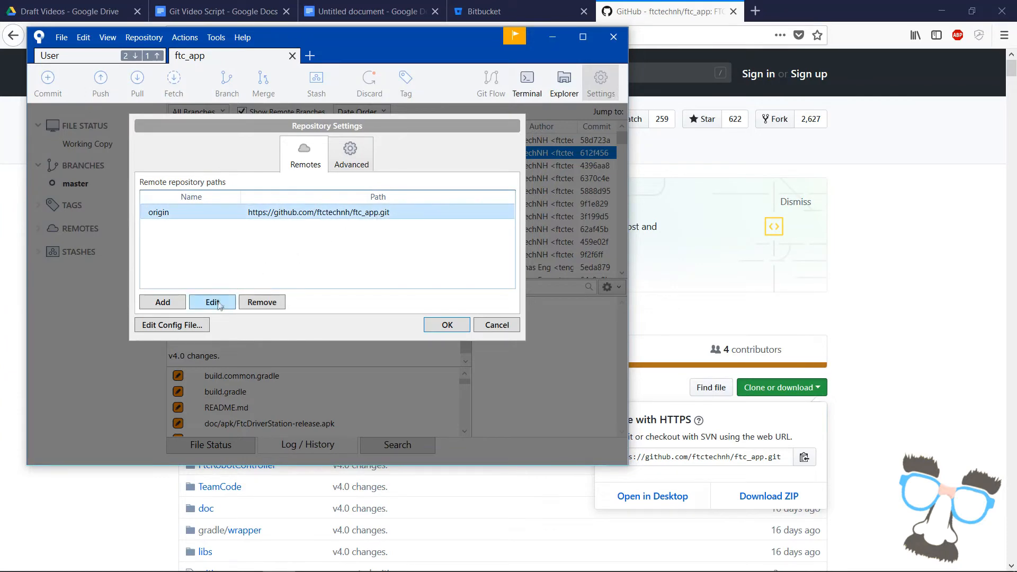
Repoint the origin remote to the Bitbucket tutorial.git address and save the settings
{"action": "left_click", "coordinate": [212, 302]}
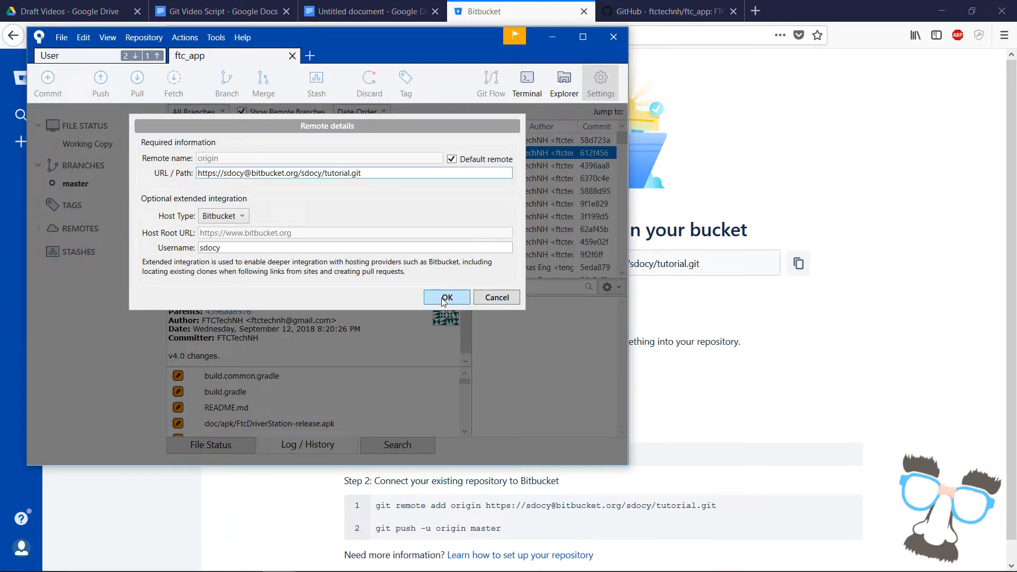
{"action": "left_click", "coordinate": [446, 296]}
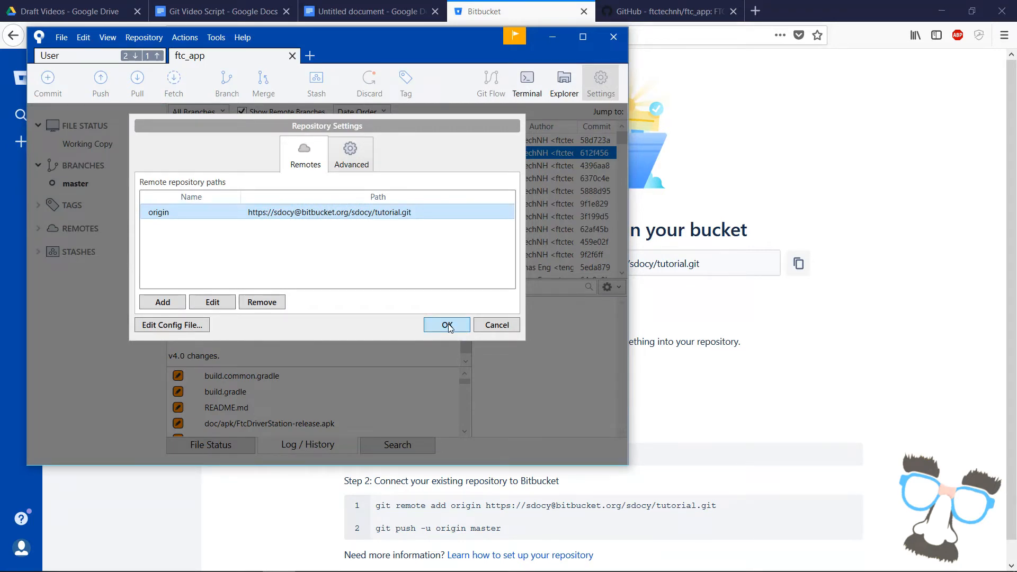
{"action": "left_click", "coordinate": [446, 325]}
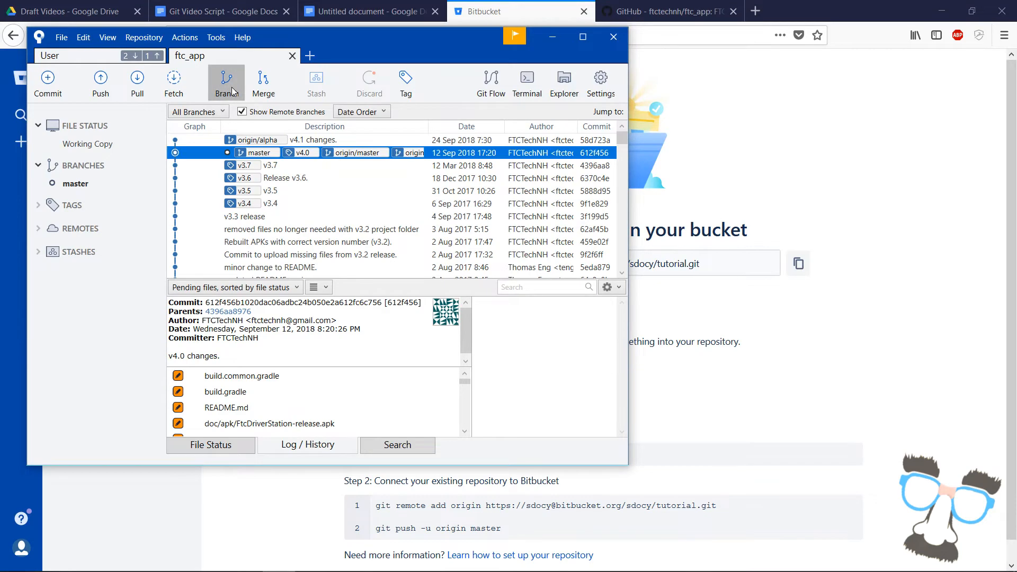
Create a new local branch named 'test' from the current commit
{"action": "left_click", "coordinate": [225, 78]}
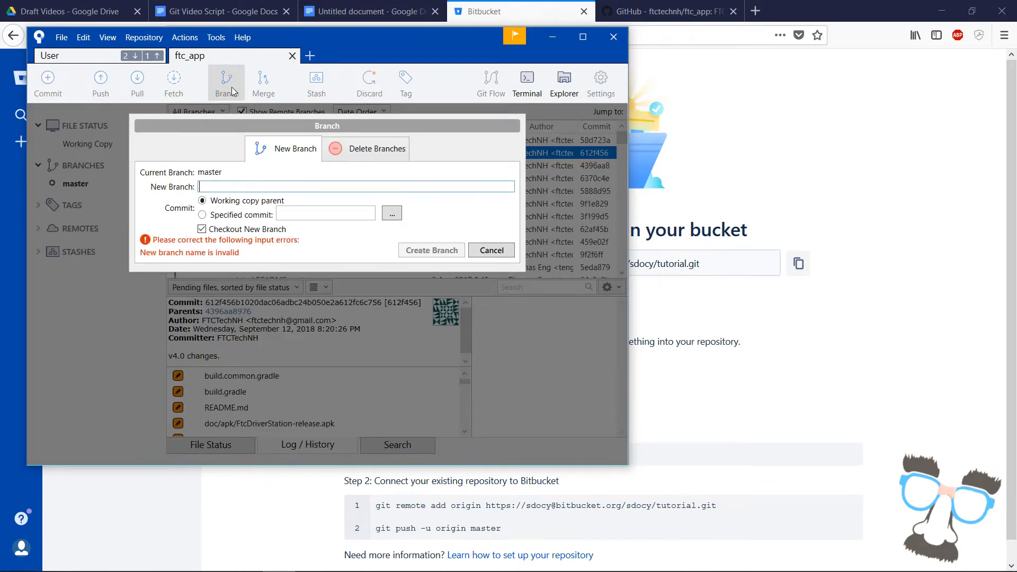
{"action": "type", "text": "test"}
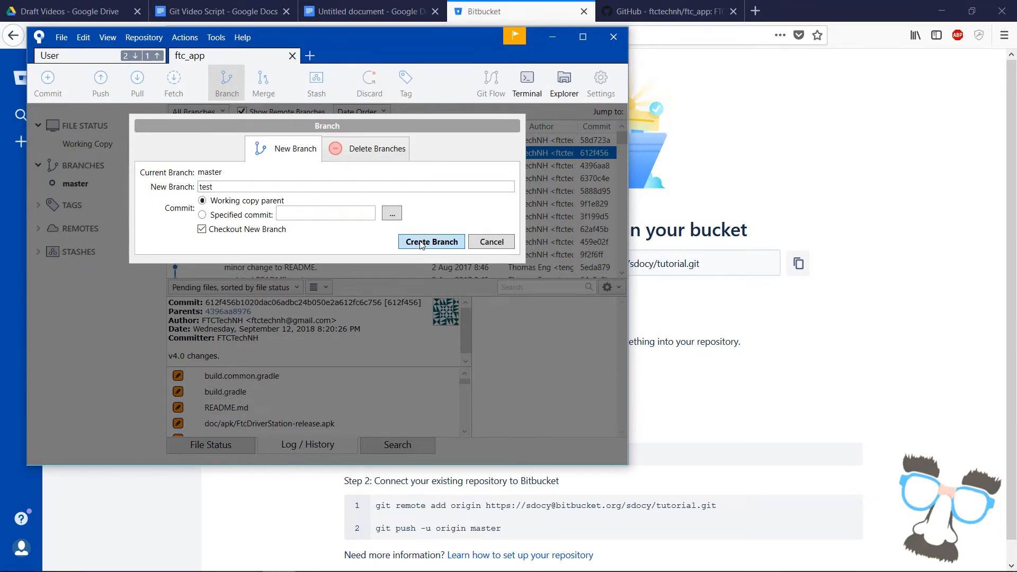
{"action": "left_click", "coordinate": [431, 241]}
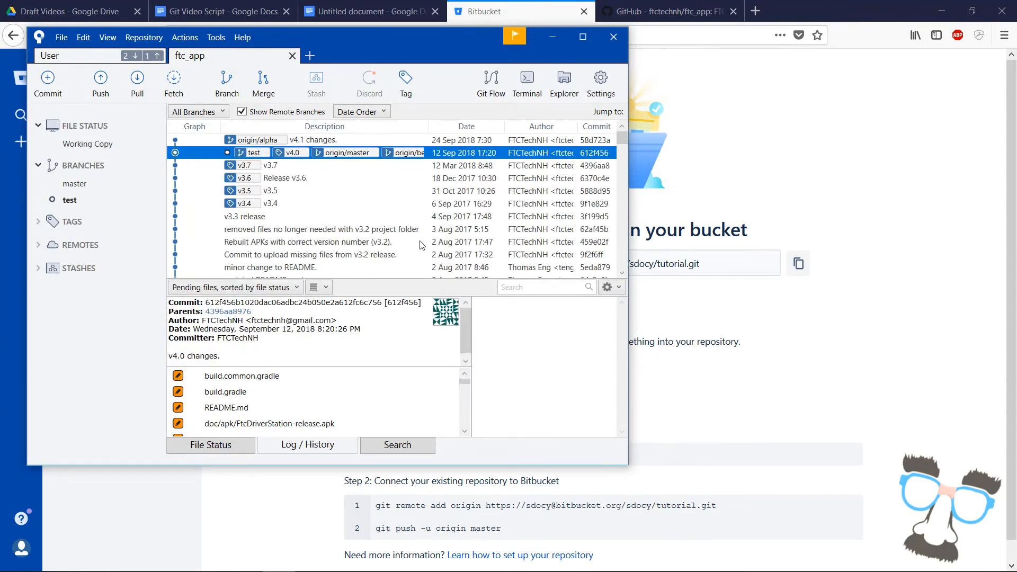
{"action": "mouse_move", "coordinate": [342, 192]}
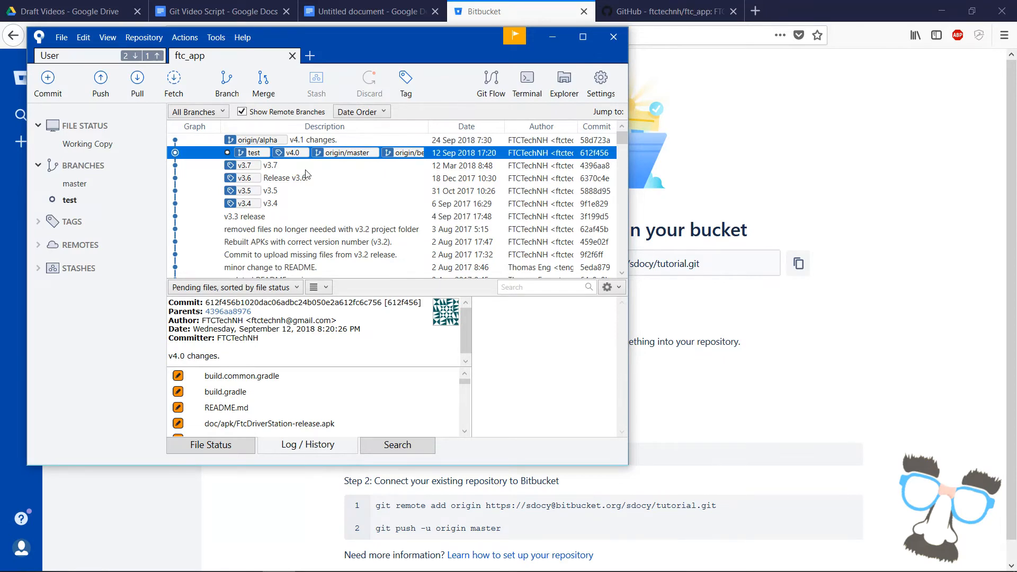
Push the test branch up to the Bitbucket tutorial repository
{"action": "left_click", "coordinate": [47, 80]}
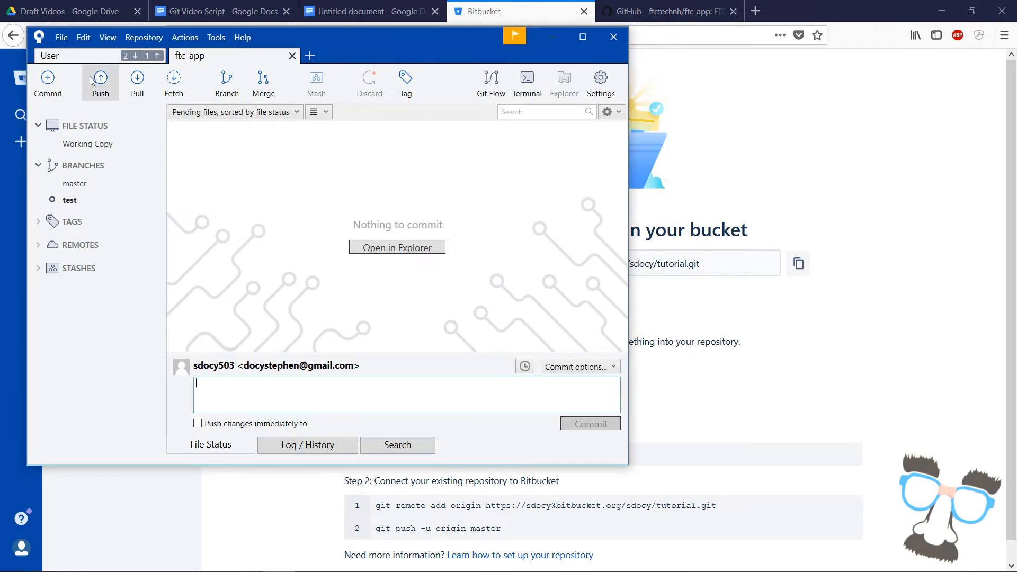
{"action": "left_click", "coordinate": [99, 79]}
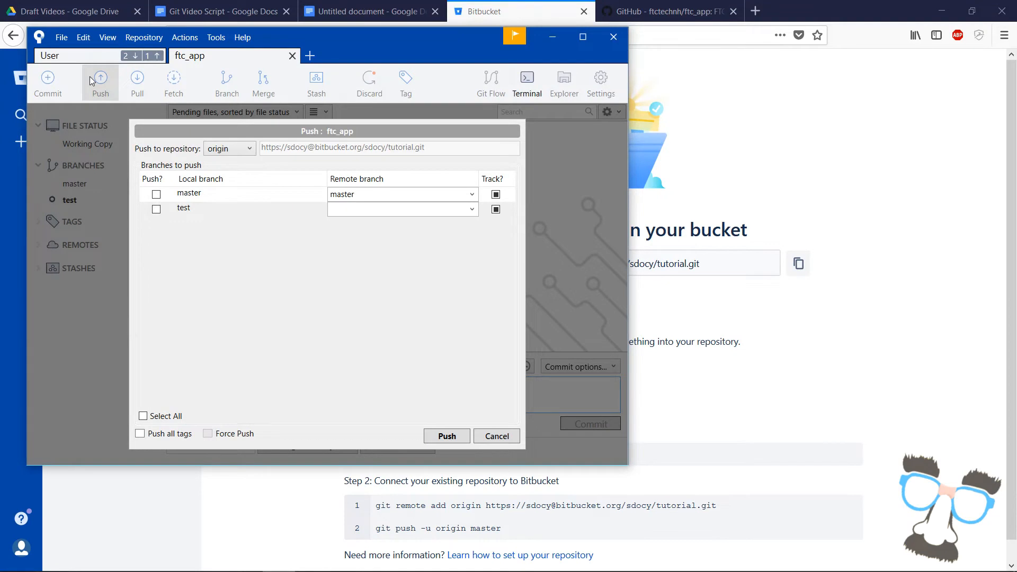
{"action": "left_click", "coordinate": [446, 436]}
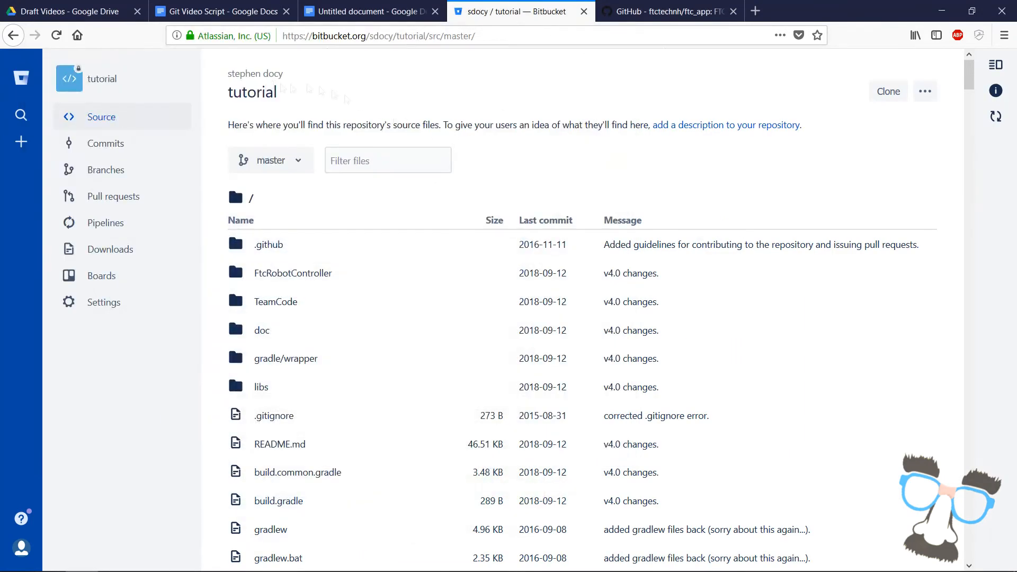
Show the tutorial repository's merged branches, listing master and test
{"action": "left_click", "coordinate": [106, 169]}
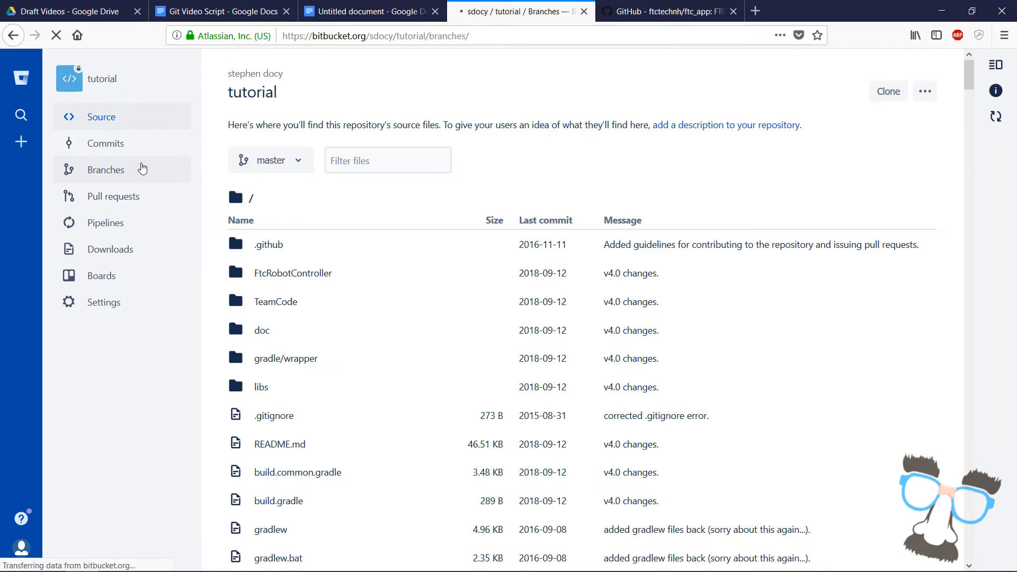
{"action": "left_click", "coordinate": [106, 169]}
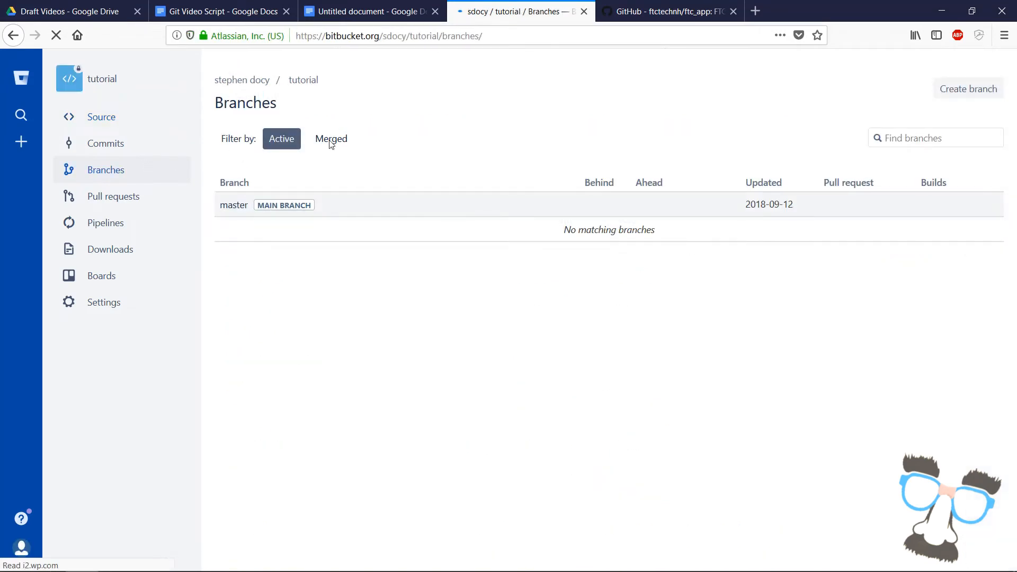
{"action": "left_click", "coordinate": [331, 139]}
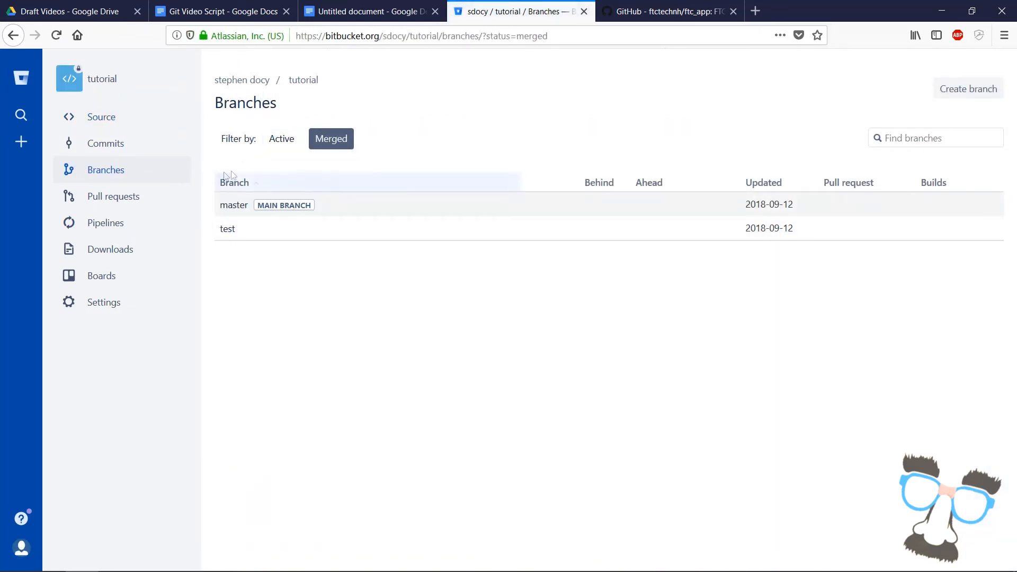
{"action": "mouse_move", "coordinate": [251, 257]}
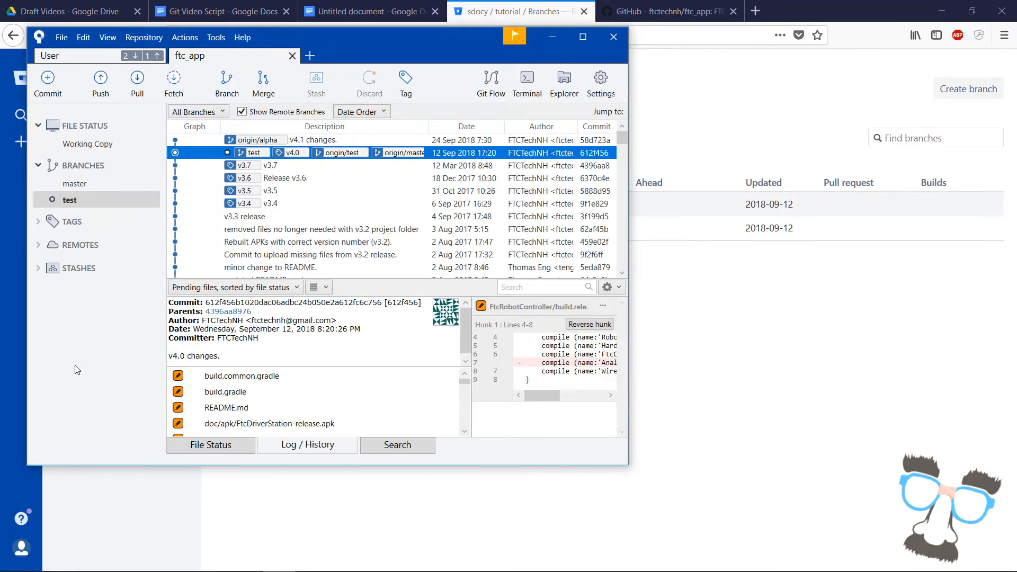
{"action": "mouse_move", "coordinate": [74, 184]}
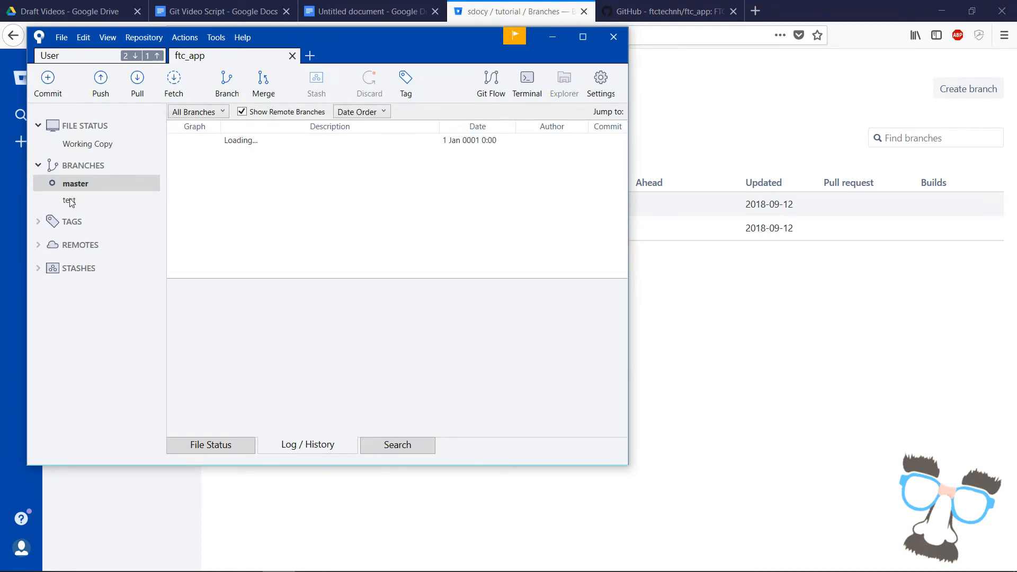
Merge the test branch into the current master branch
{"action": "right_click", "coordinate": [65, 200]}
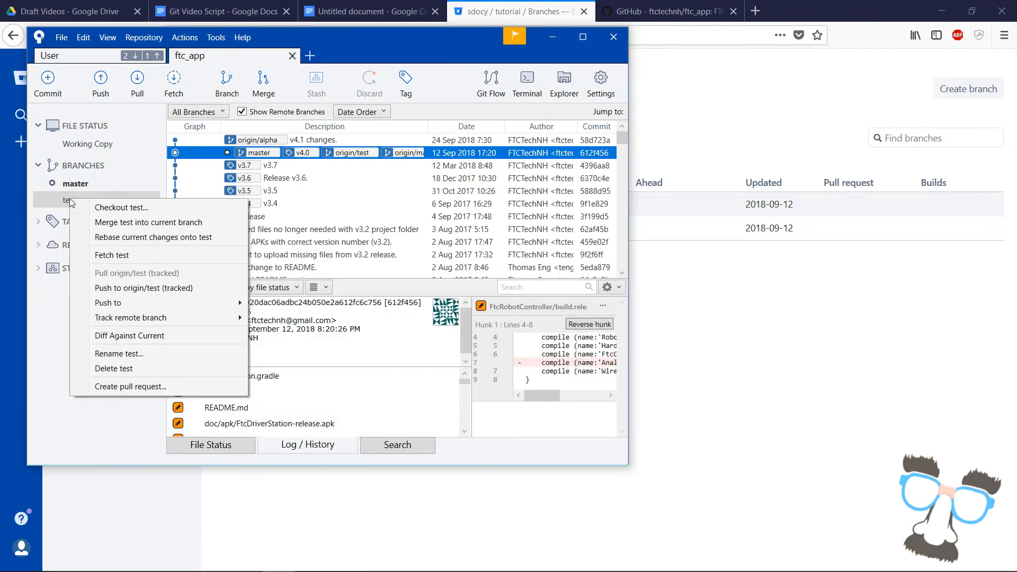
{"action": "mouse_move", "coordinate": [149, 223]}
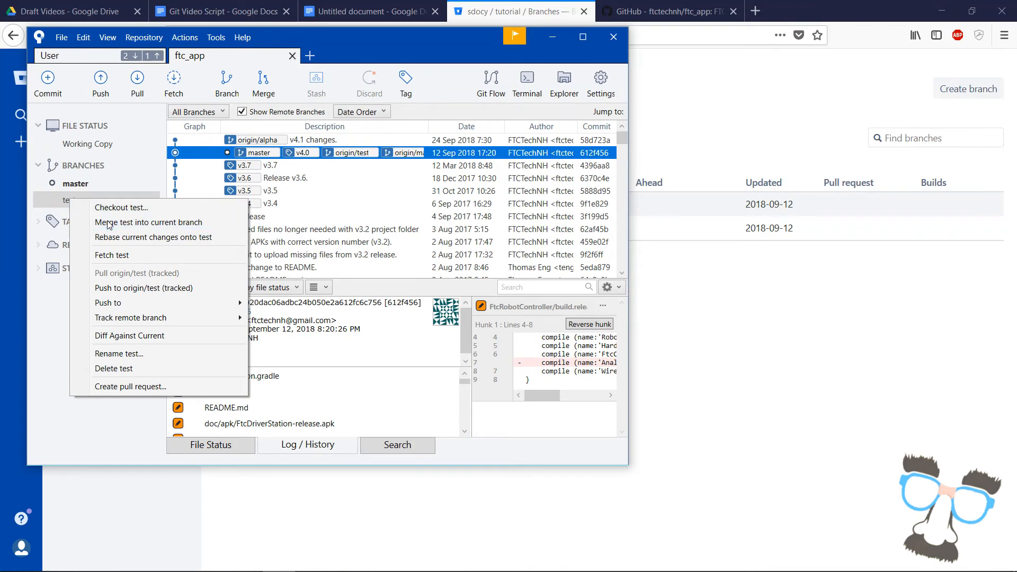
{"action": "left_click", "coordinate": [148, 223]}
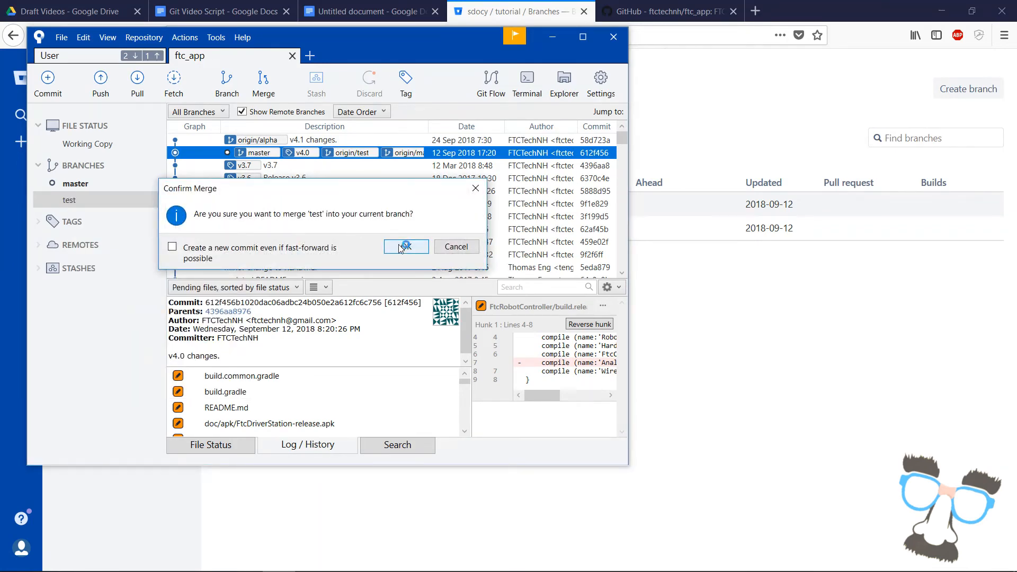
{"action": "left_click", "coordinate": [406, 245]}
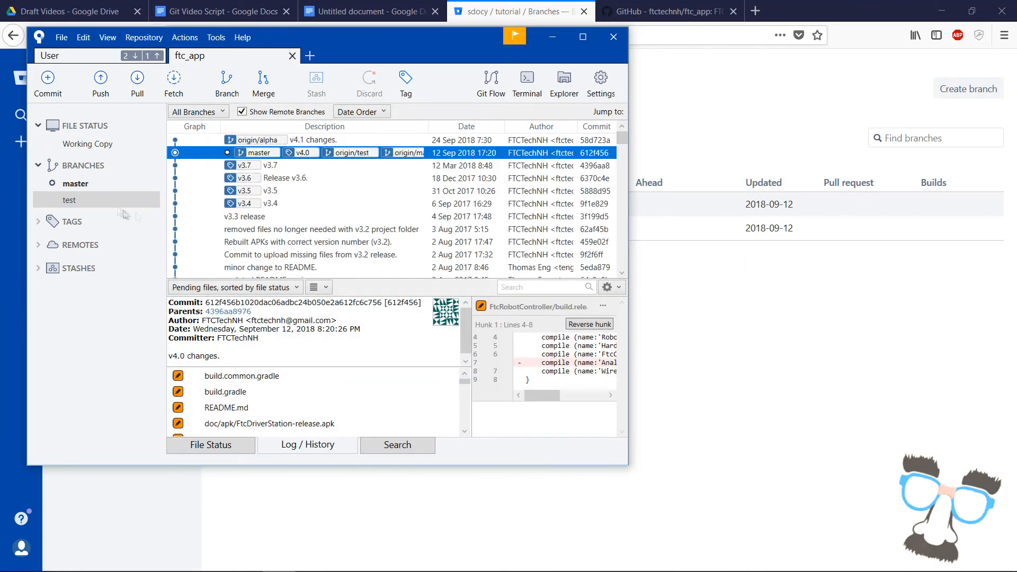
Delete the local test branch and confirm
{"action": "right_click", "coordinate": [69, 199]}
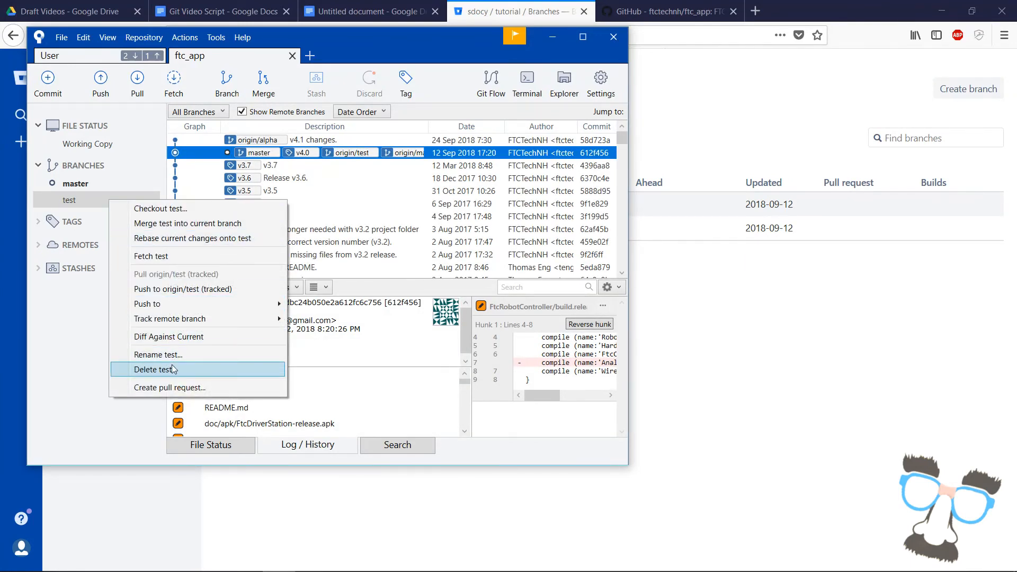
{"action": "left_click", "coordinate": [157, 369]}
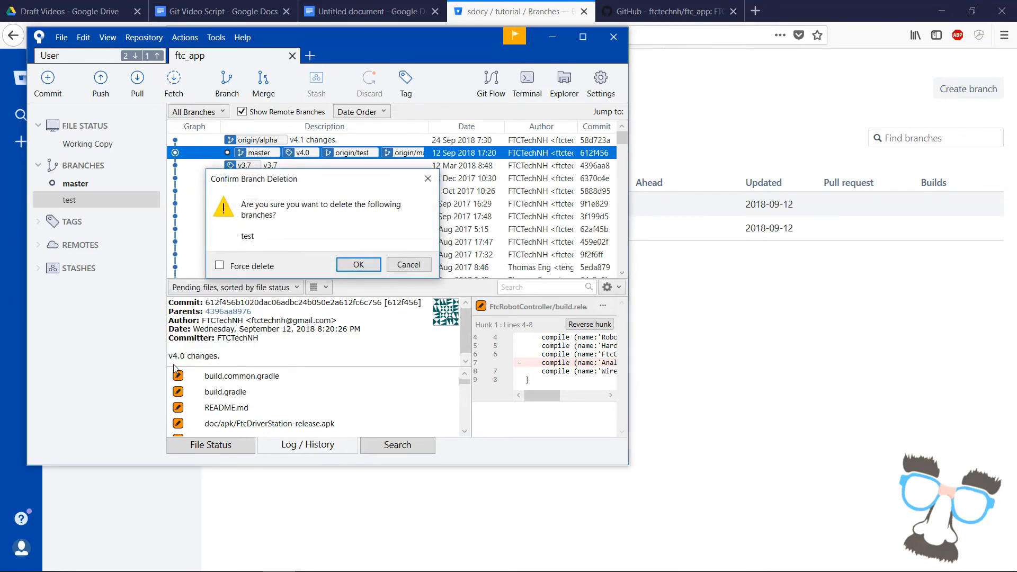
{"action": "left_click", "coordinate": [358, 265]}
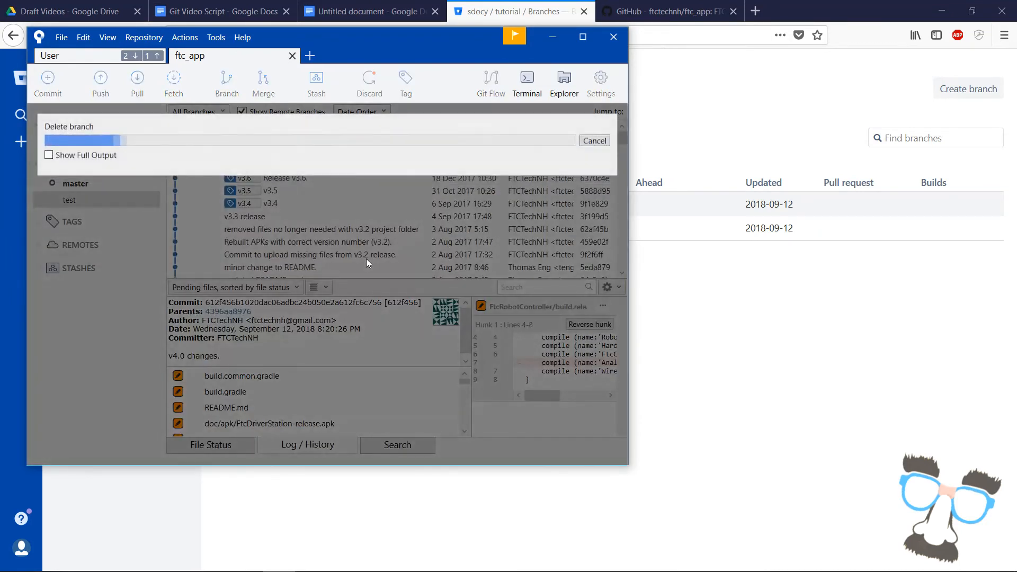